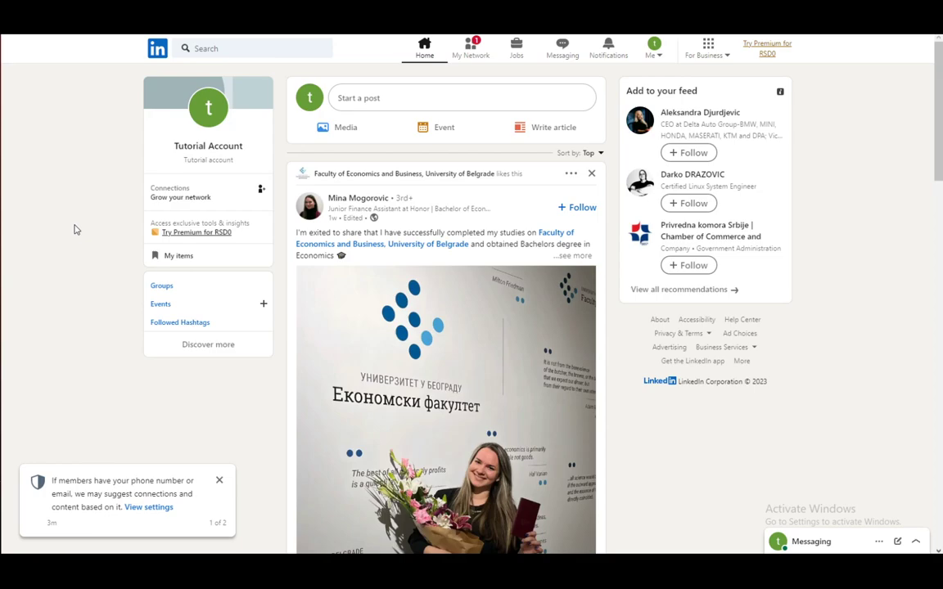
{"action": "mouse_move", "coordinate": [55, 196]}
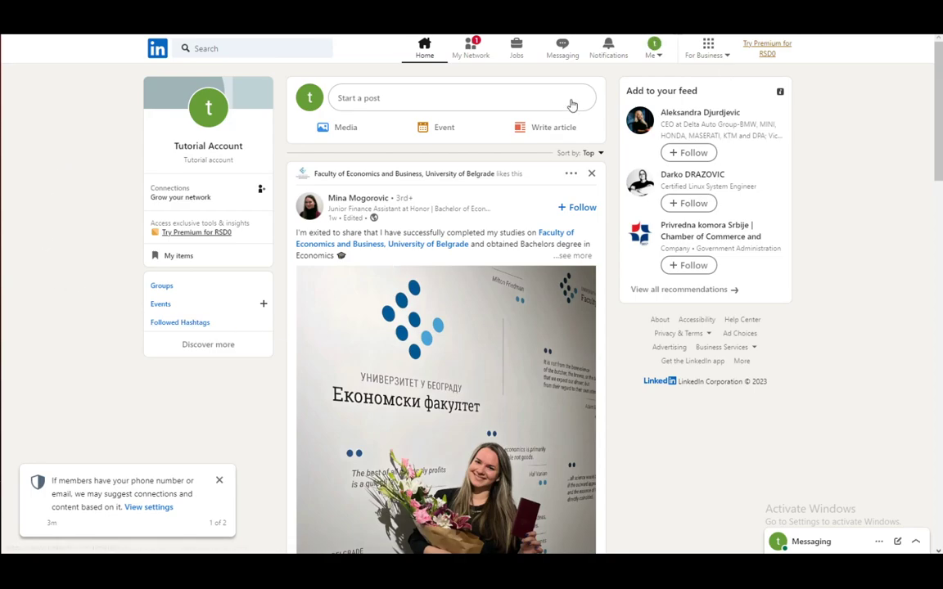
Step: Go to the Tutorial Account profile and review its sections down to the Freelance Experience entry
{"action": "left_click", "coordinate": [650, 46]}
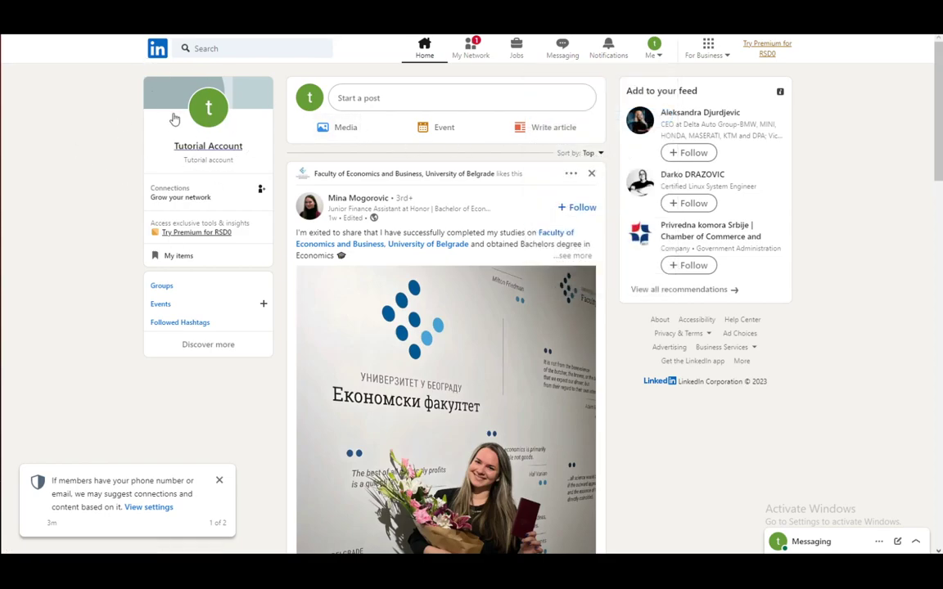
{"action": "left_click", "coordinate": [208, 146]}
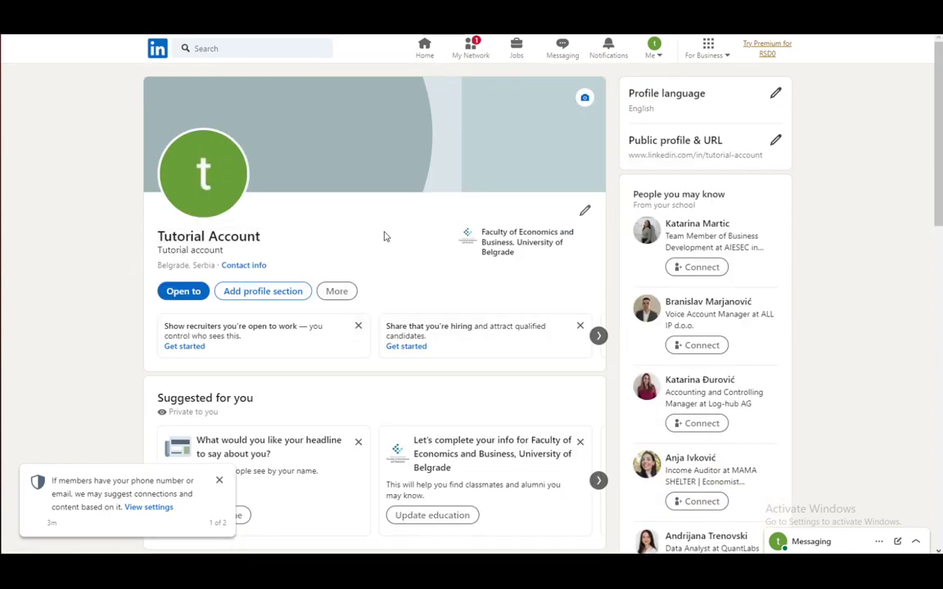
{"action": "scroll", "scroll_direction": "down", "scroll_amount": 3}
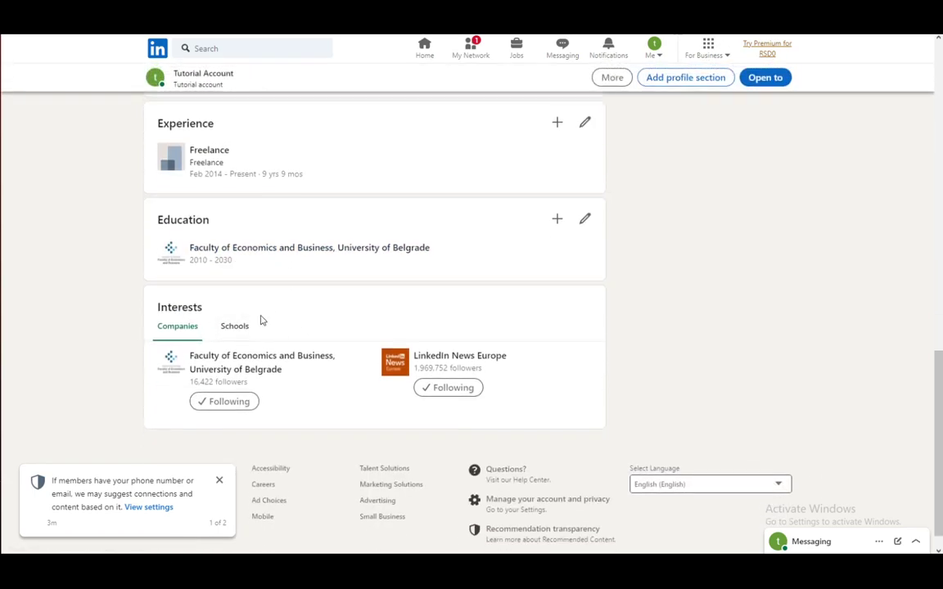
{"action": "scroll", "scroll_direction": "up", "scroll_amount": 3}
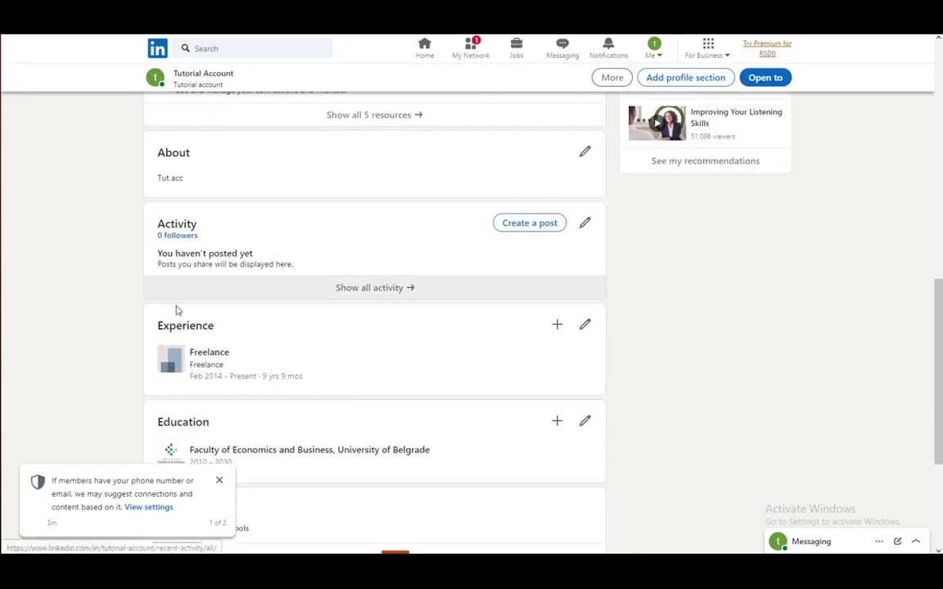
{"action": "mouse_move", "coordinate": [573, 375]}
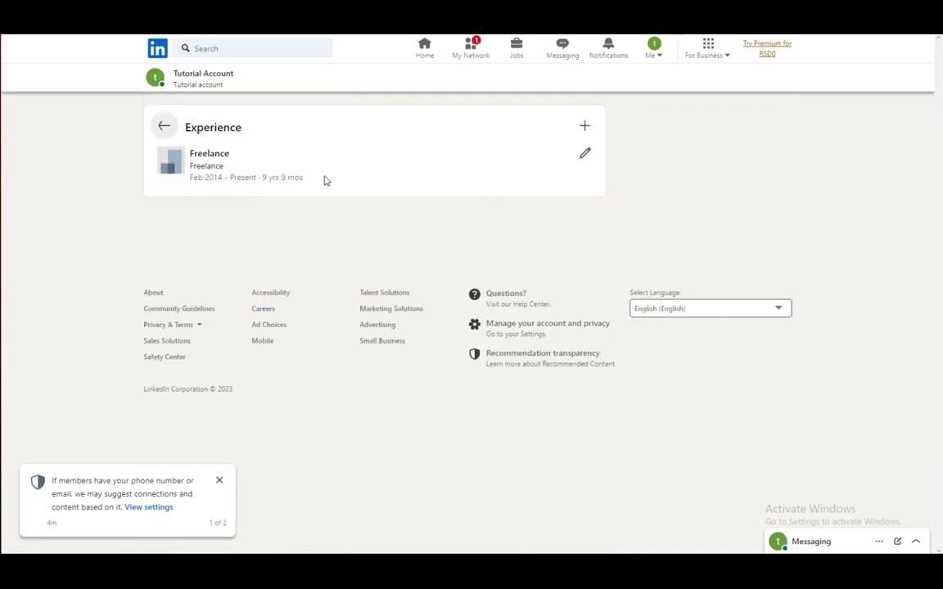
{"action": "mouse_move", "coordinate": [584, 154]}
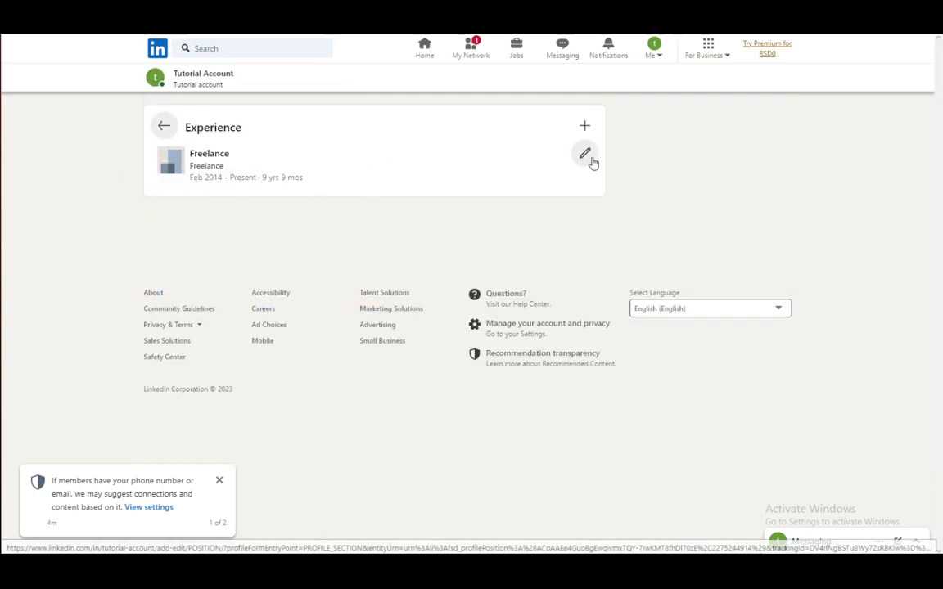
Step: Bring up the Edit experience dialog for the Freelance entry and reach its Delete option
{"action": "left_click", "coordinate": [585, 153]}
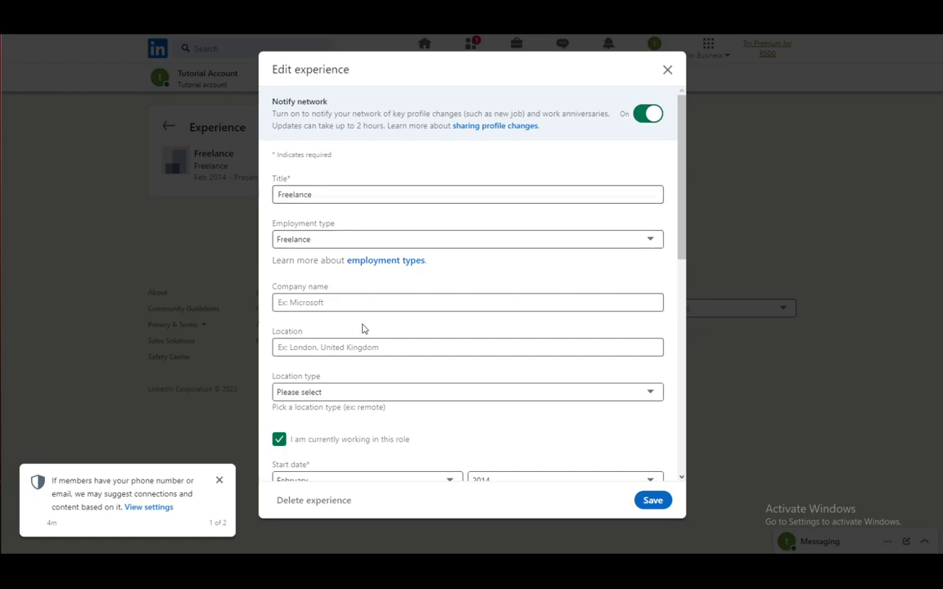
{"action": "scroll", "scroll_direction": "down", "scroll_amount": 3}
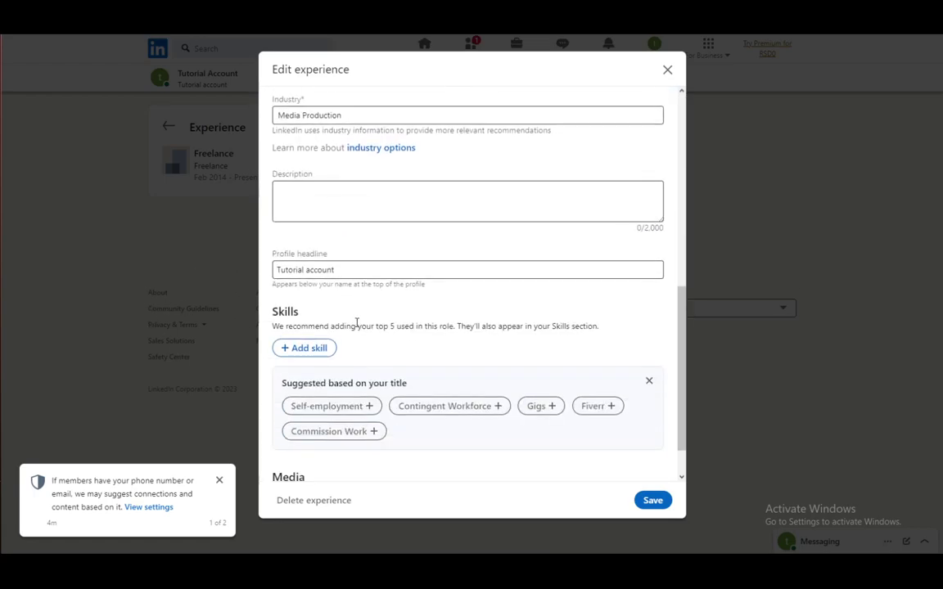
{"action": "scroll", "scroll_direction": "up", "scroll_amount": 3}
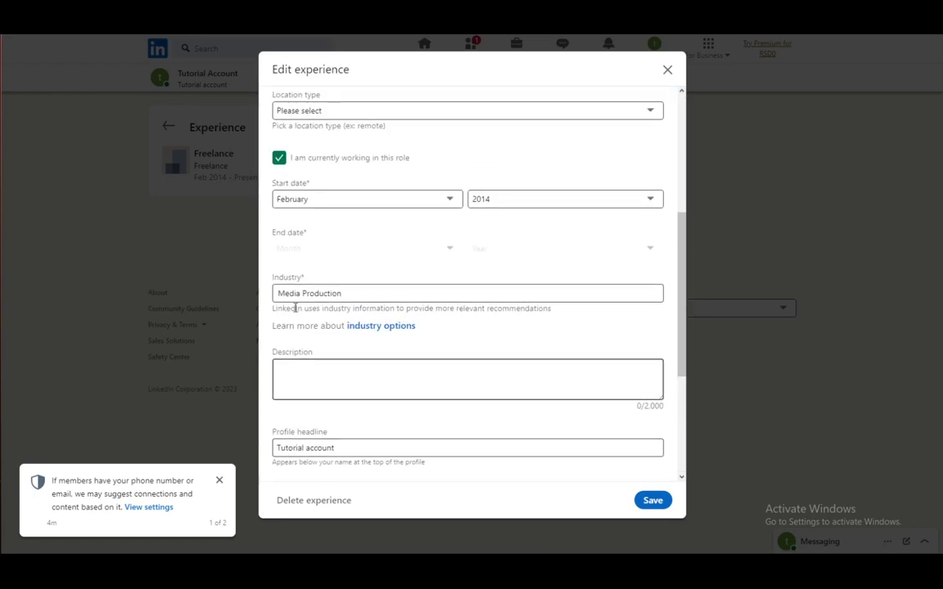
{"action": "scroll", "scroll_direction": "up", "scroll_amount": 3}
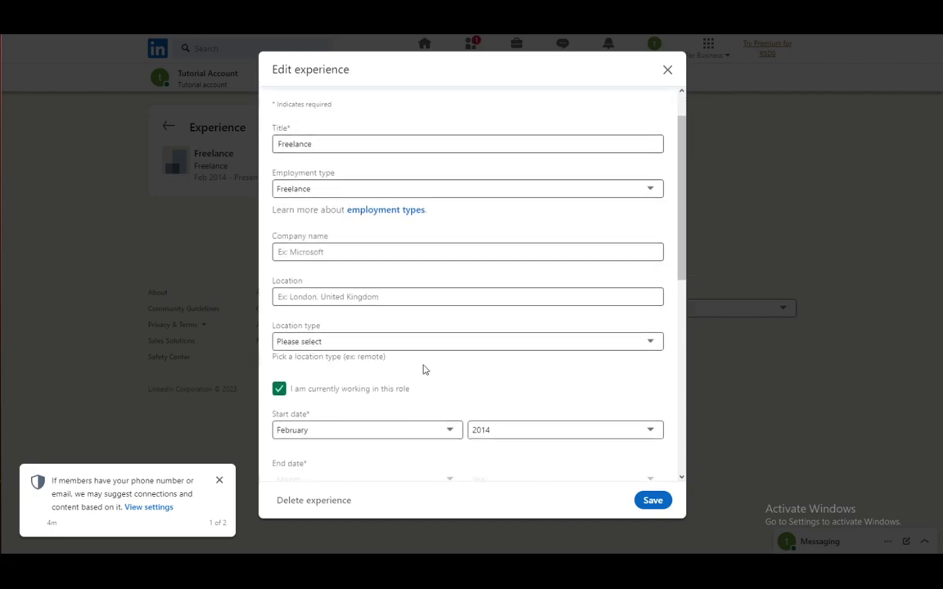
{"action": "scroll", "scroll_direction": "down", "scroll_amount": 3}
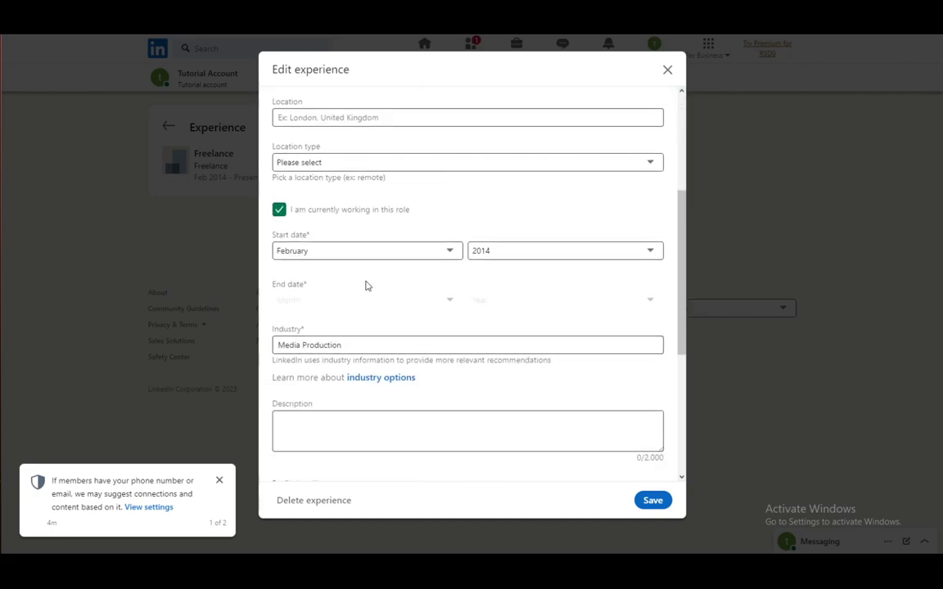
{"action": "scroll", "scroll_direction": "down", "scroll_amount": 3}
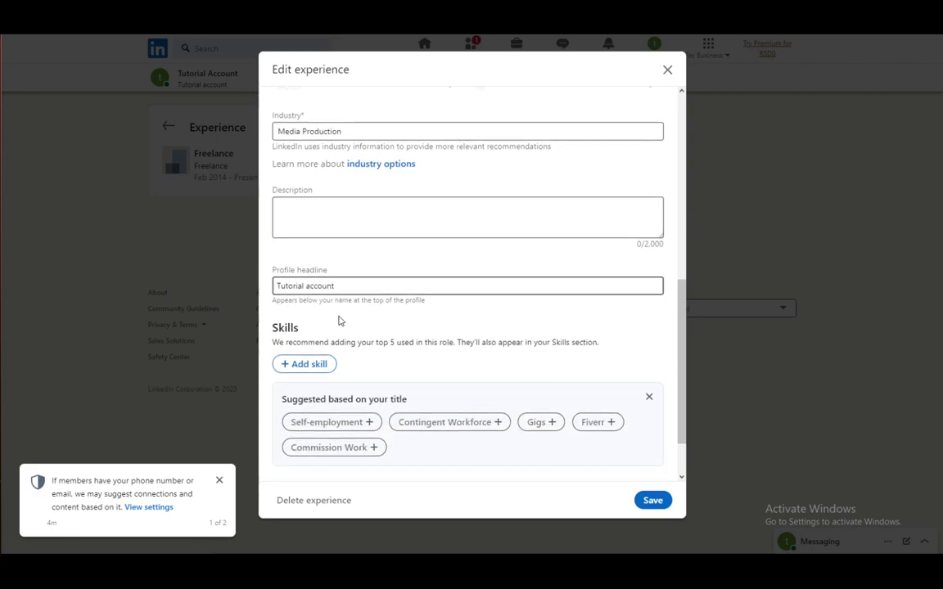
{"action": "scroll", "scroll_direction": "down", "scroll_amount": 3}
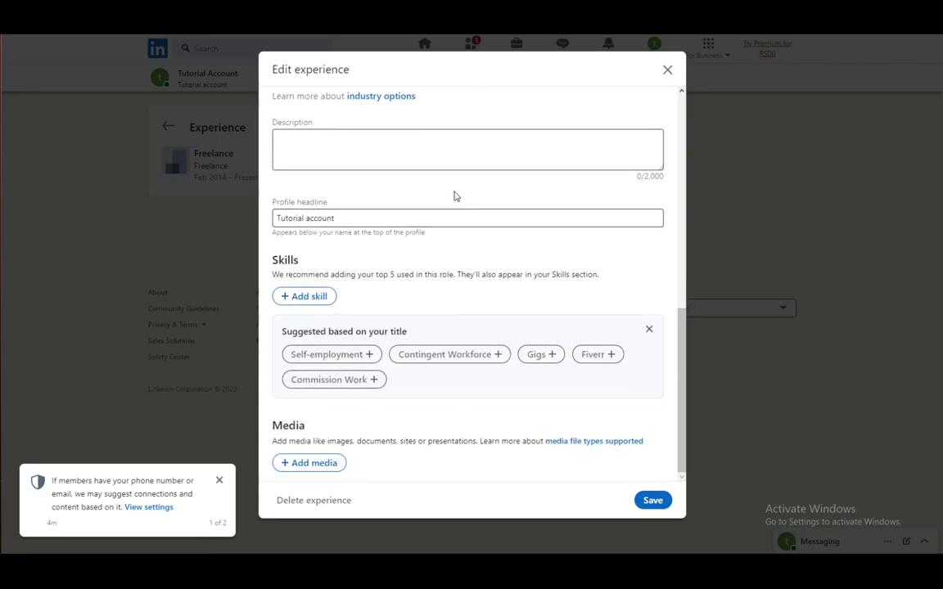
{"action": "mouse_move", "coordinate": [345, 196]}
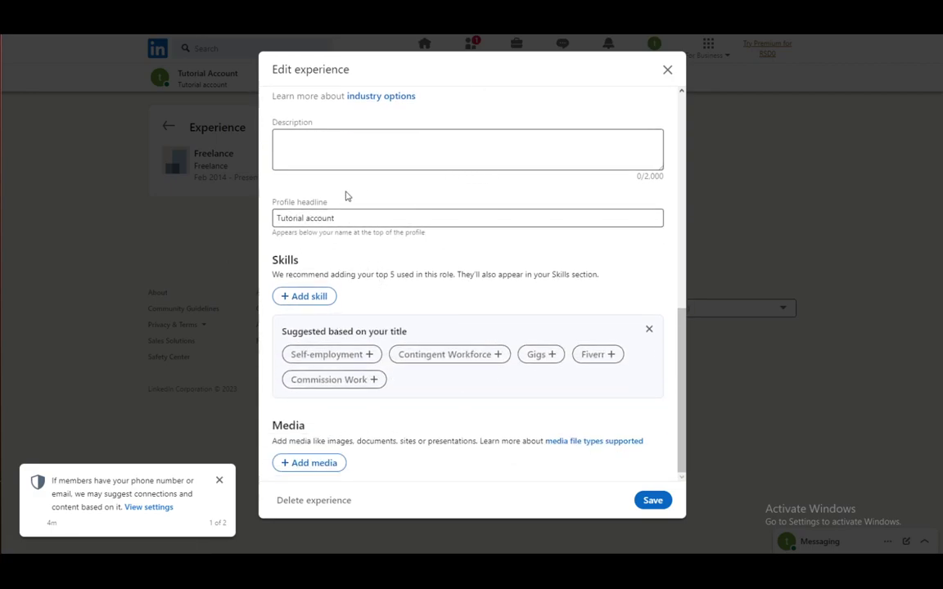
{"action": "mouse_move", "coordinate": [293, 347]}
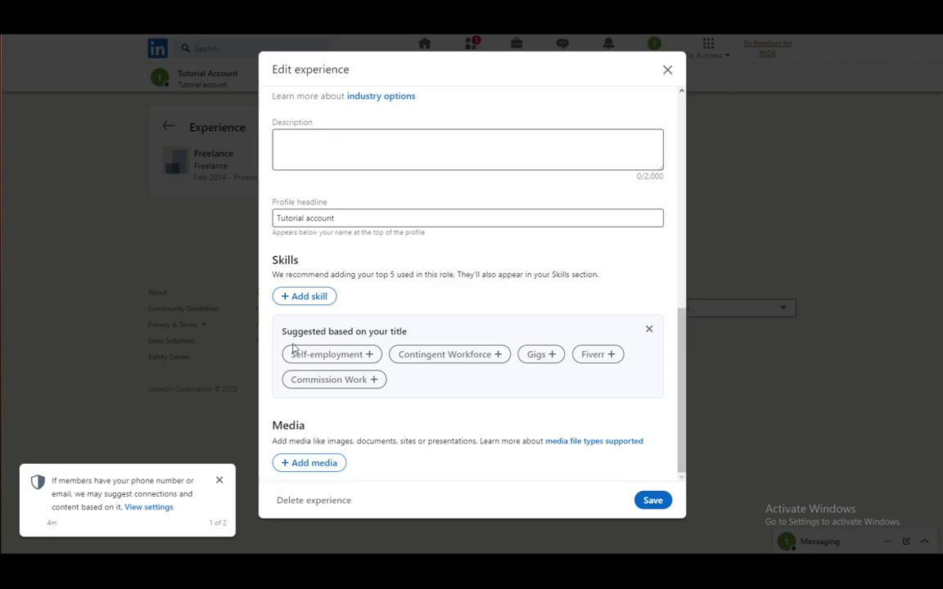
Step: Delete the Freelance experience, leaving Experience empty, and return to the home feed
{"action": "left_click", "coordinate": [314, 501]}
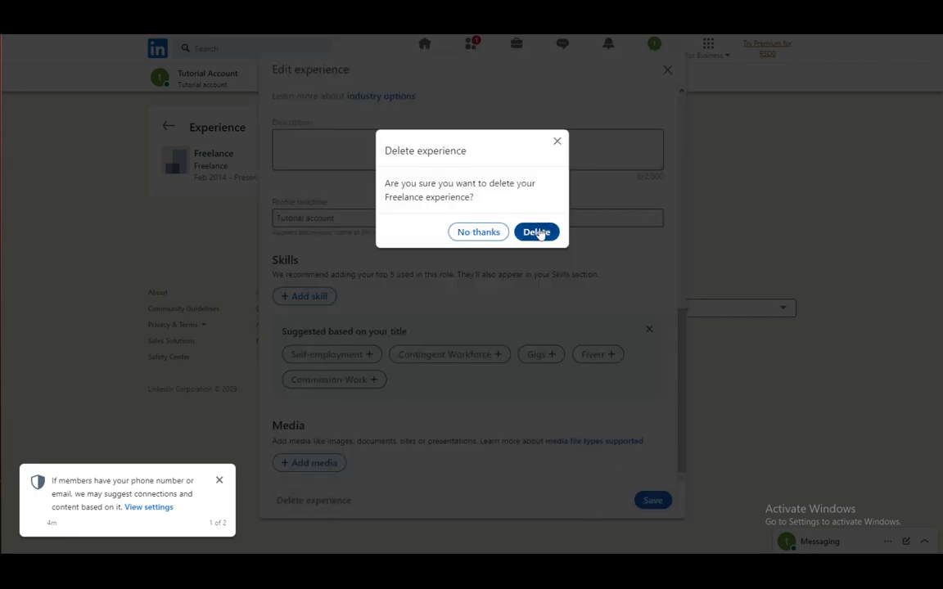
{"action": "left_click", "coordinate": [536, 232]}
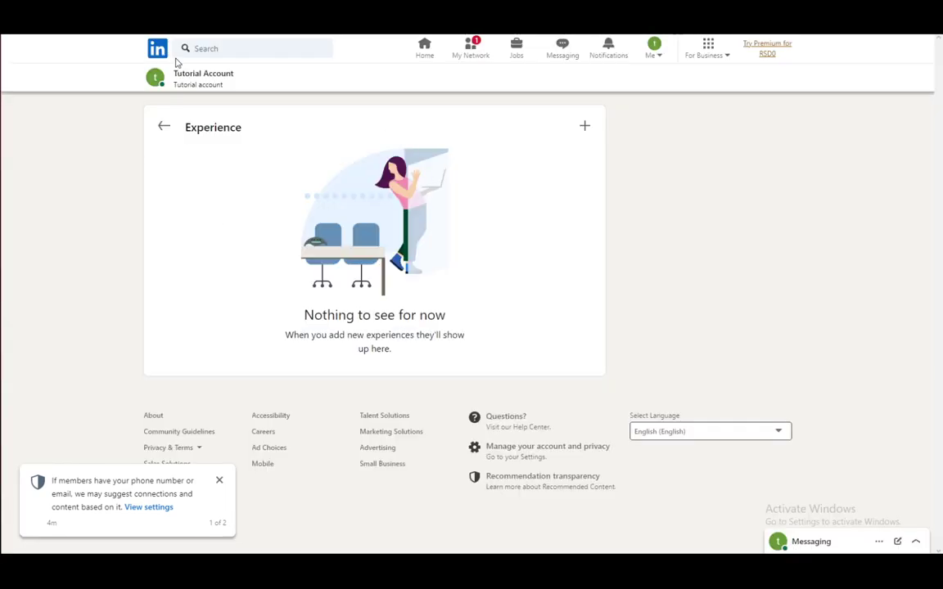
{"action": "left_click", "coordinate": [424, 47]}
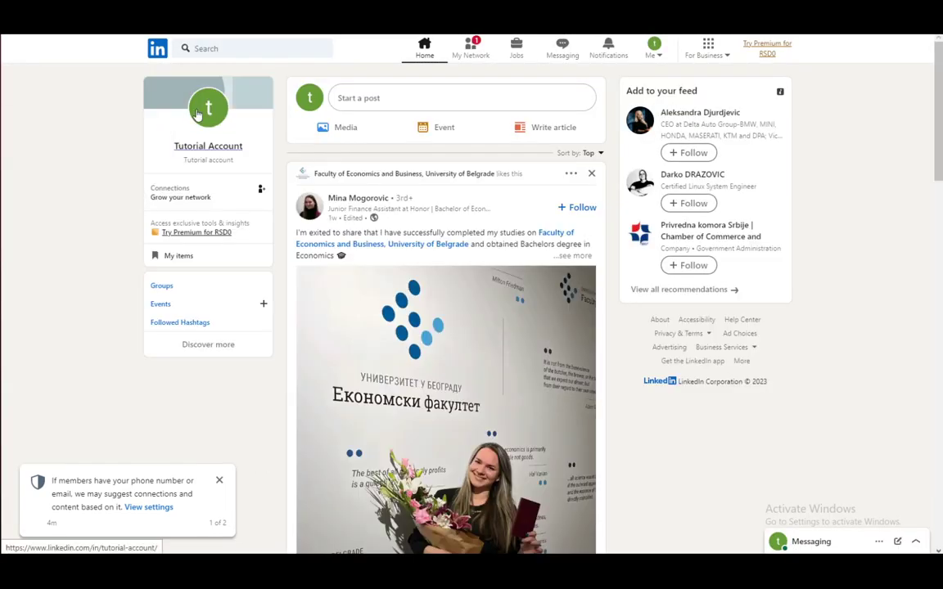
Step: Return to the Tutorial Account profile and look over its Analytics, Resources, About and Activity sections
{"action": "left_click", "coordinate": [208, 146]}
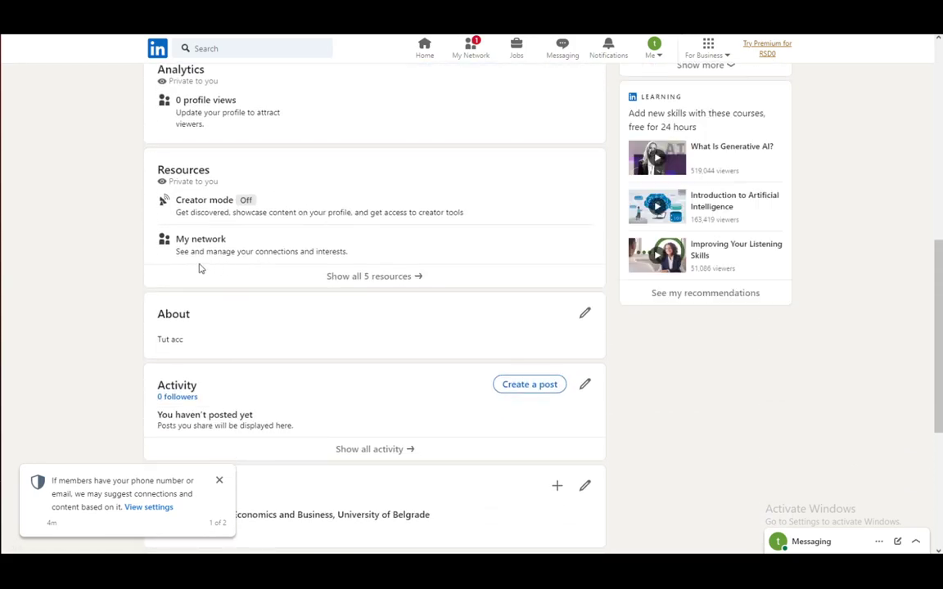
{"action": "scroll", "scroll_direction": "up", "scroll_amount": 3}
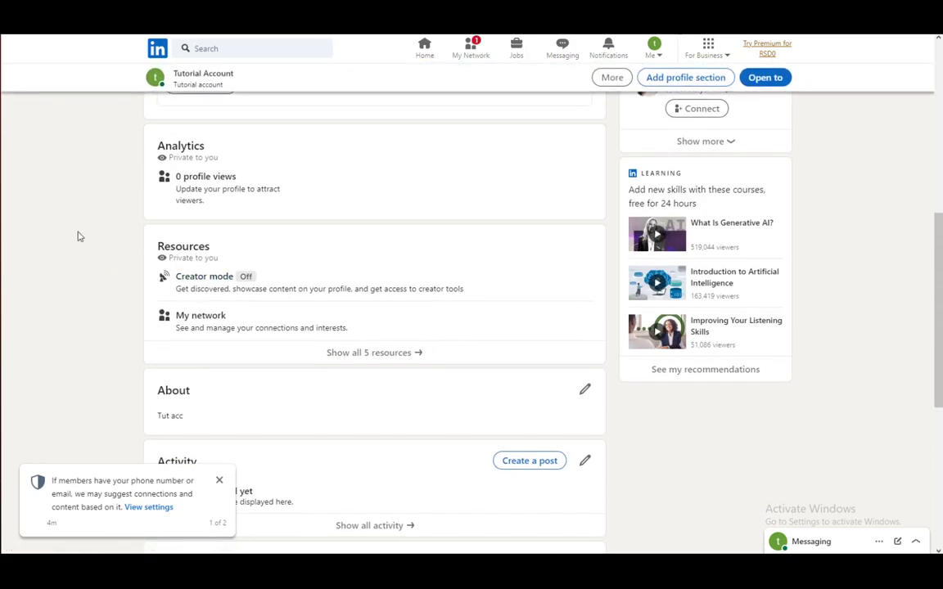